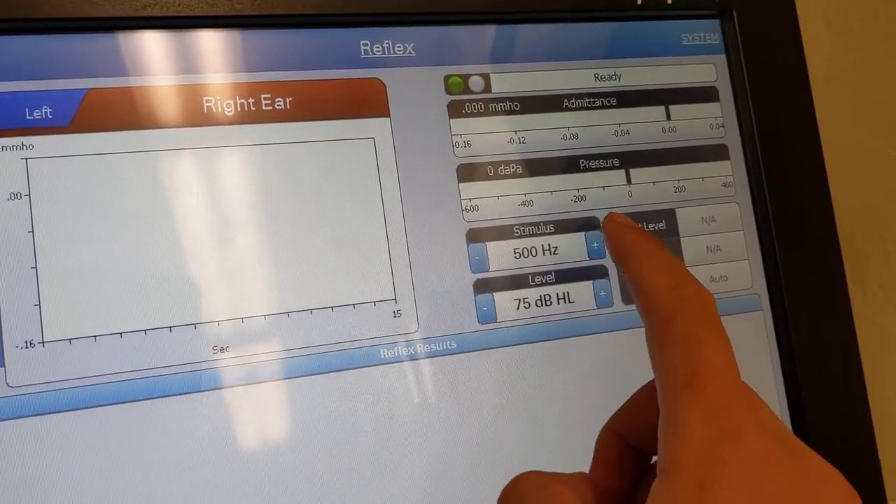
- Raise the right-ear reflex stimulus frequency from 500 Hz to 1 kHz
left_click(595, 245)
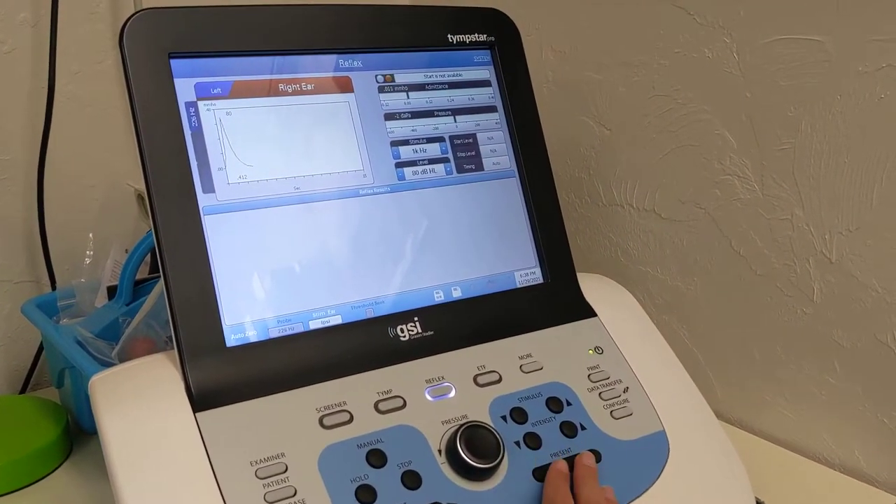
- Present the 1 kHz ipsilateral stimulus and step the level up toward 90 dB HL
left_click(567, 466)
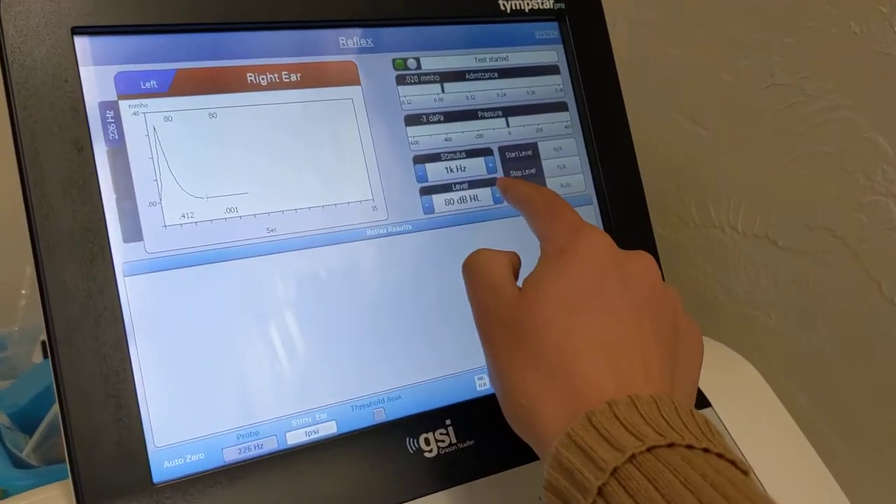
left_click(493, 199)
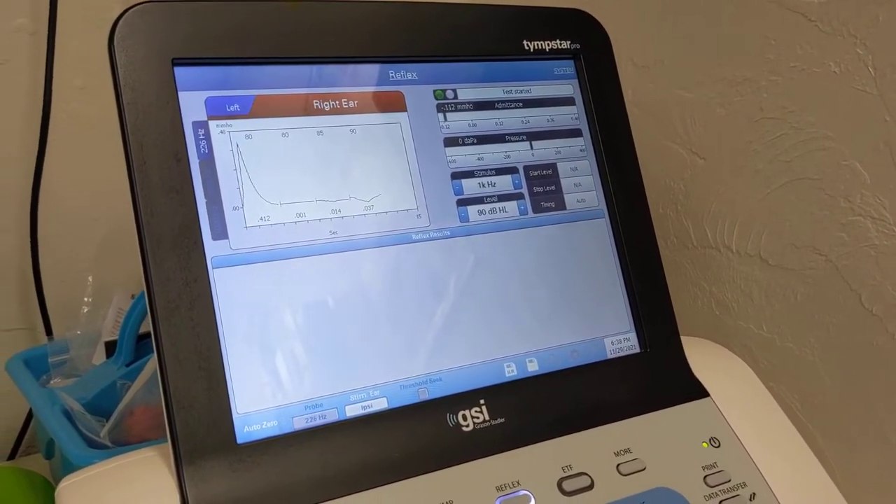
left_click(503, 236)
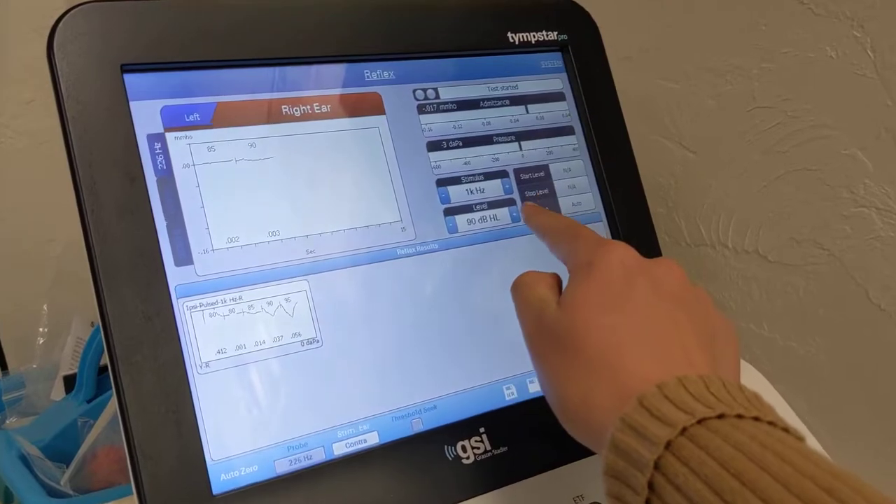
- Increase the contralateral 1 kHz stimulus level
left_click(518, 210)
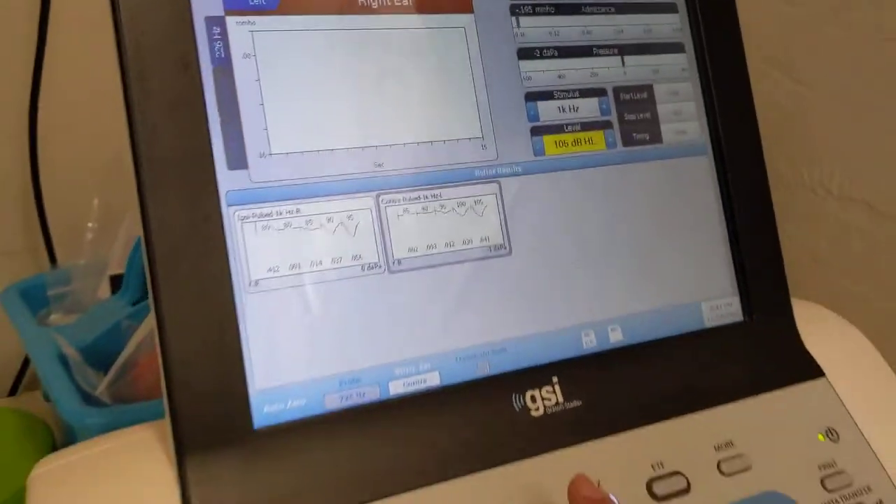
- Present the contralateral 1 kHz stimulus at 105 dB HL
left_click(489, 465)
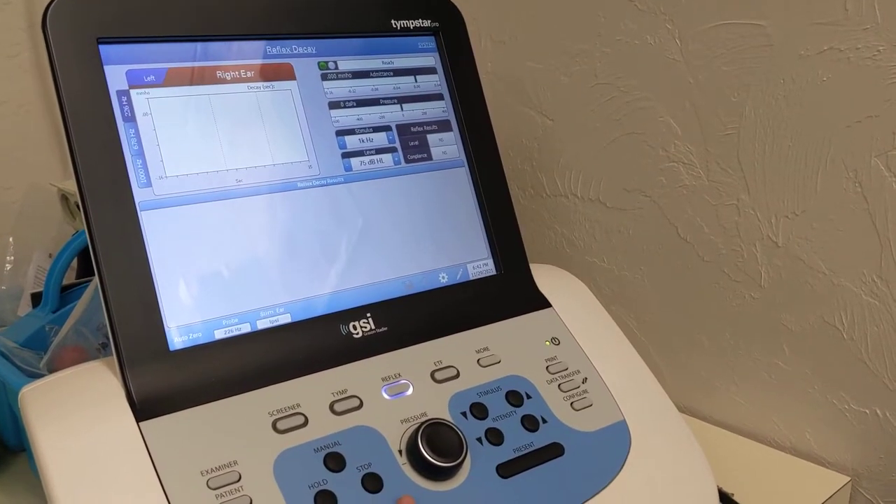
left_click(518, 466)
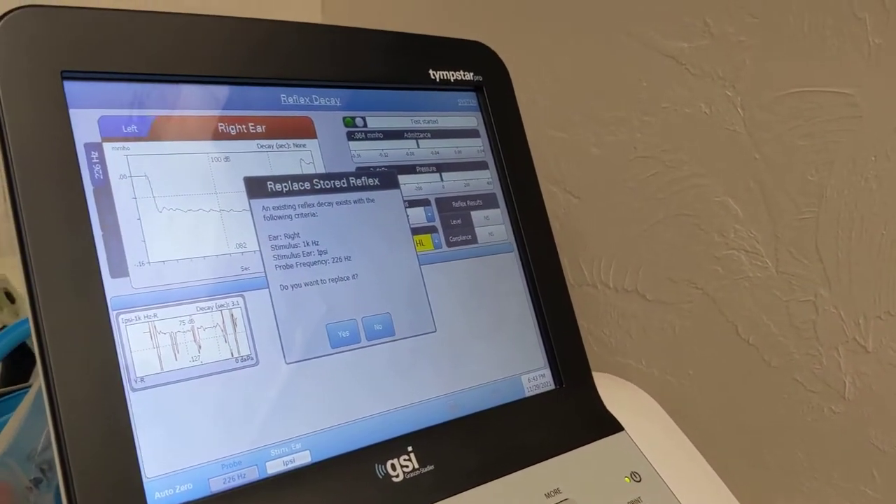
- Answer the Replace Stored Reflex prompt about the stored decay result
left_click(343, 333)
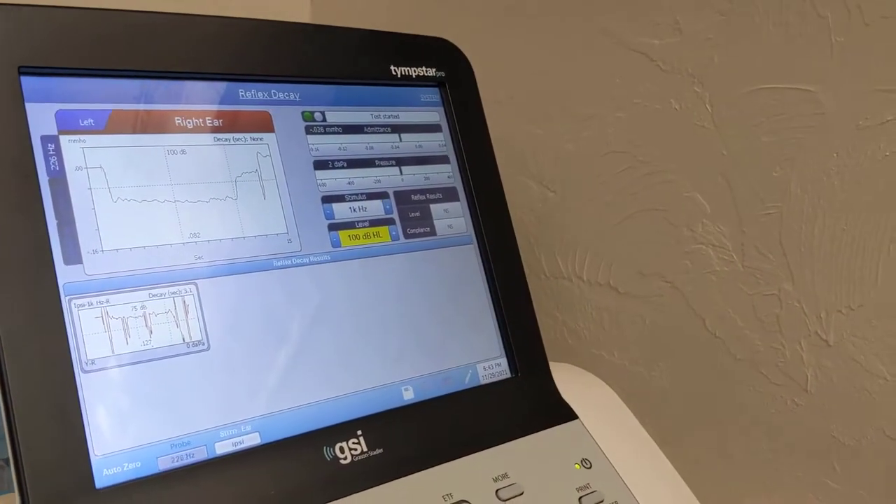